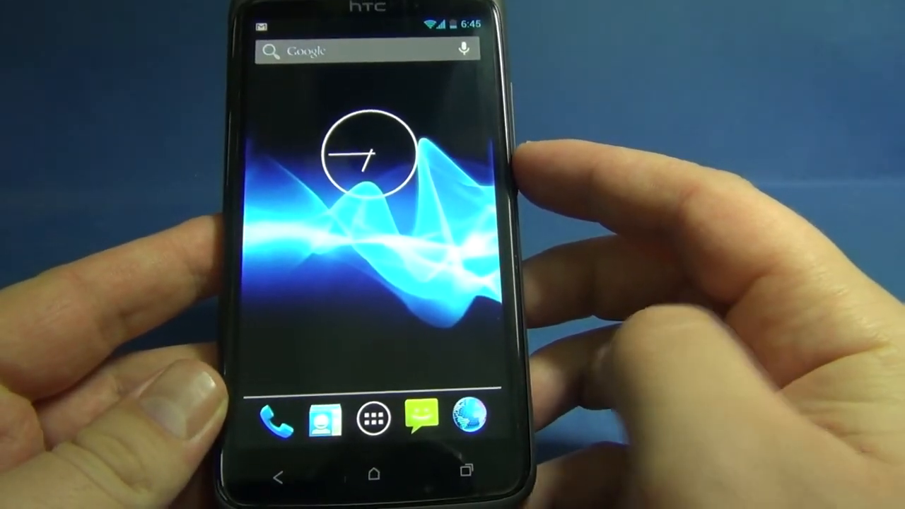
# Step: Run CF-Bench from the app drawer, view its 13387 overall score, then pull down quick settings
pyautogui.click(373, 417)
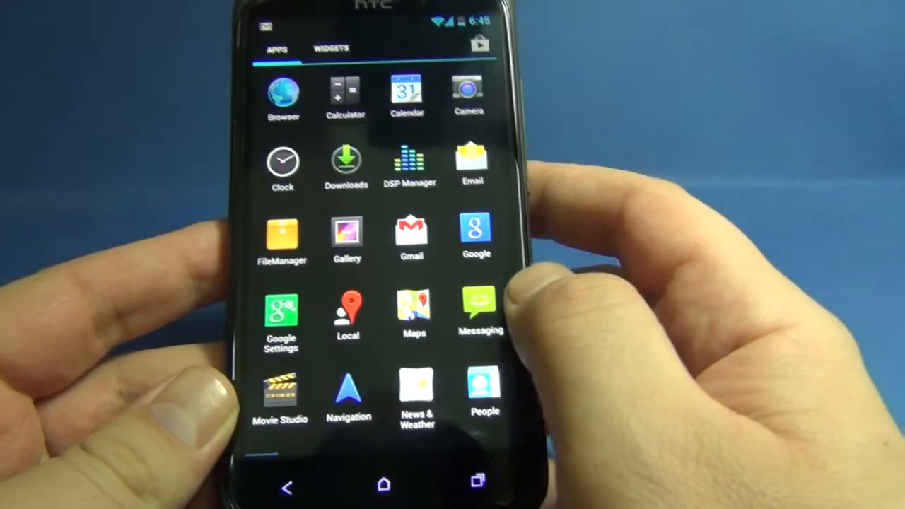
pyautogui.scroll(-3)
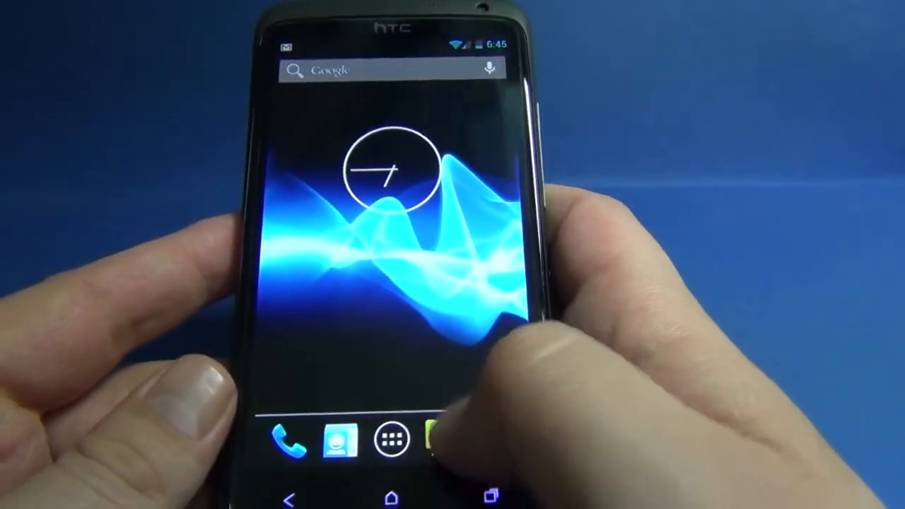
pyautogui.click(391, 439)
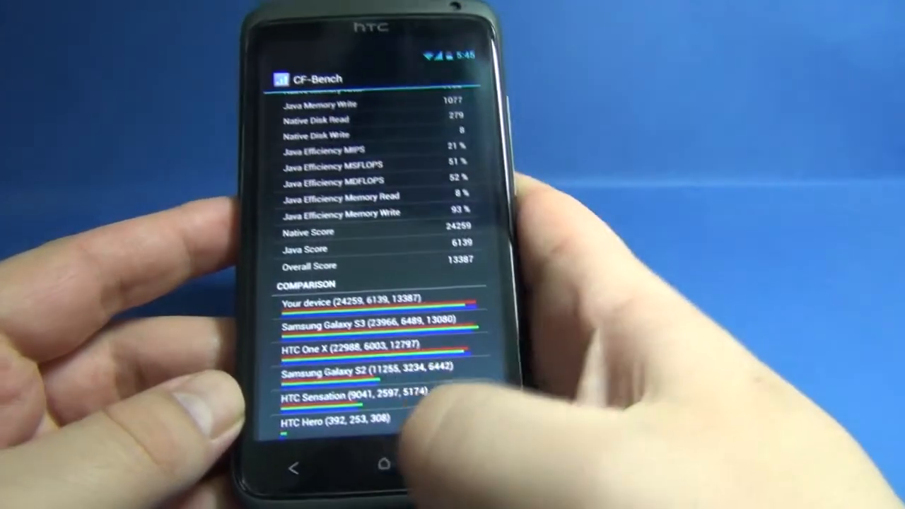
pyautogui.click(385, 467)
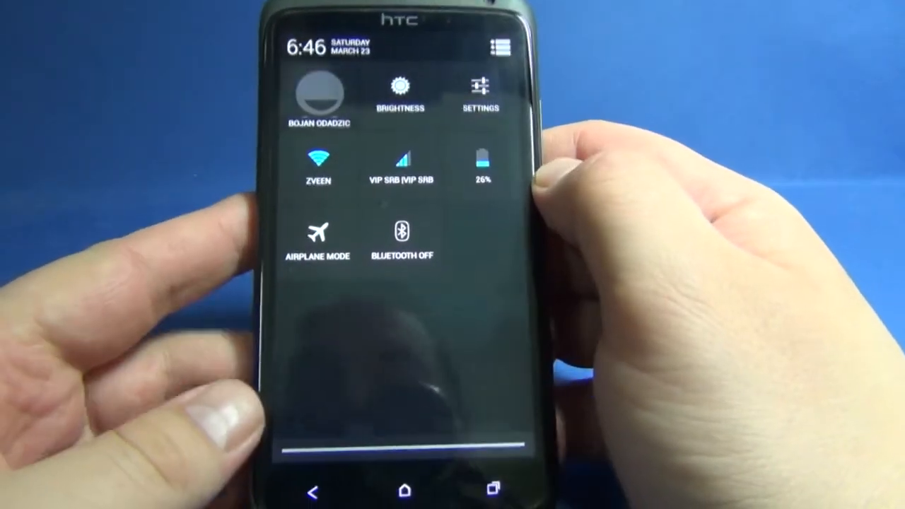
# Step: Enter system Settings from the quick settings tile and scroll to the device and personal sections
pyautogui.click(481, 91)
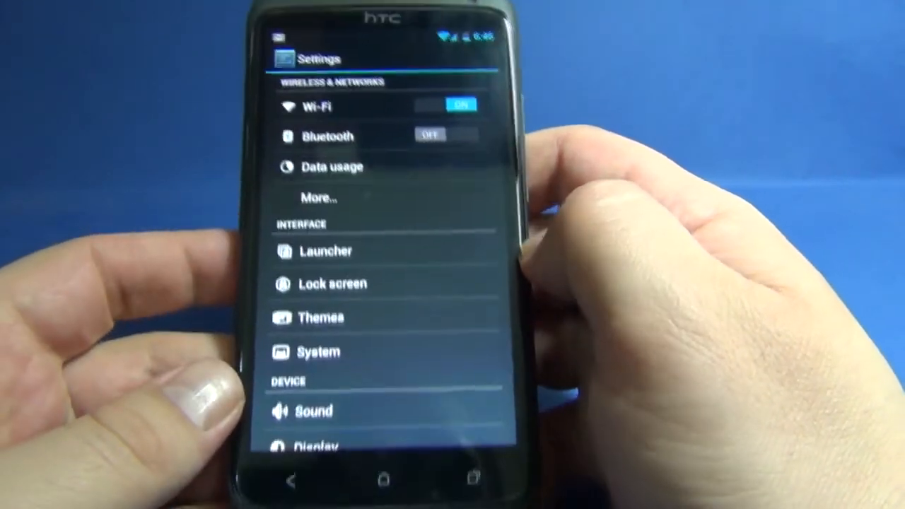
pyautogui.click(325, 250)
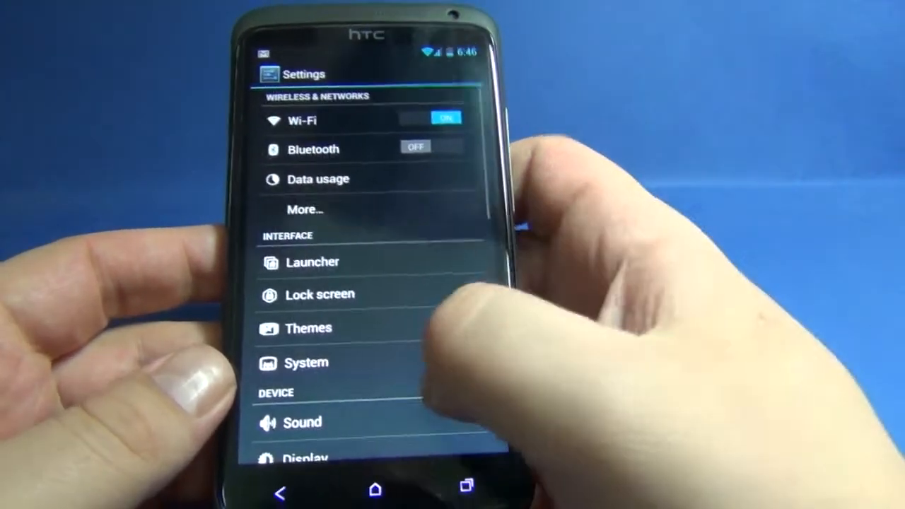
pyautogui.scroll(-3)
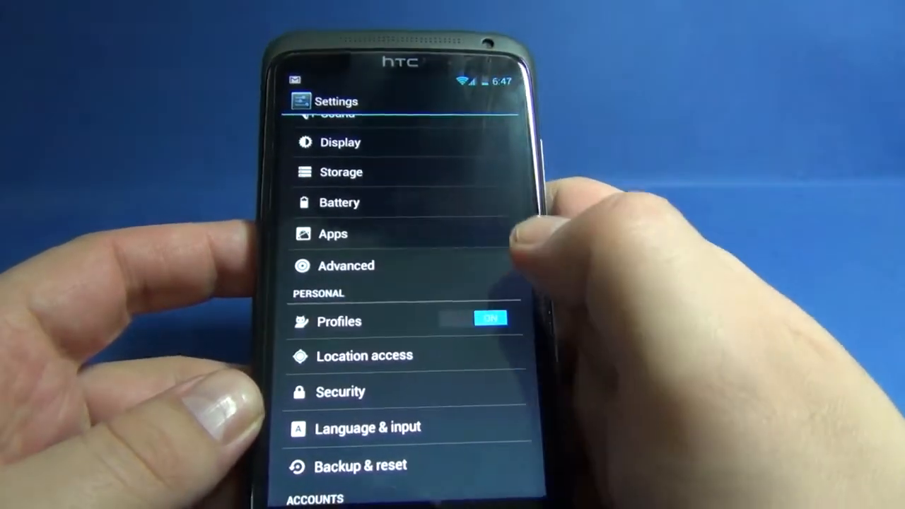
pyautogui.click(340, 321)
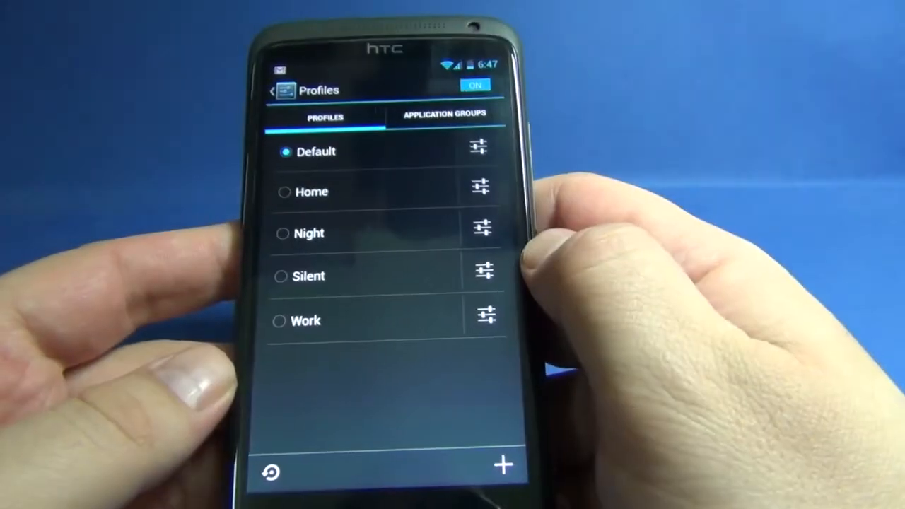
pyautogui.click(479, 146)
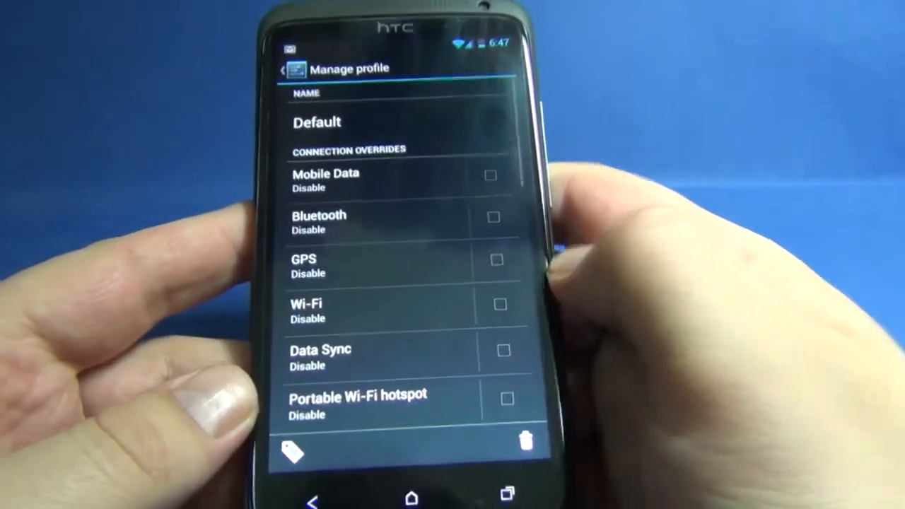
pyautogui.scroll(-3)
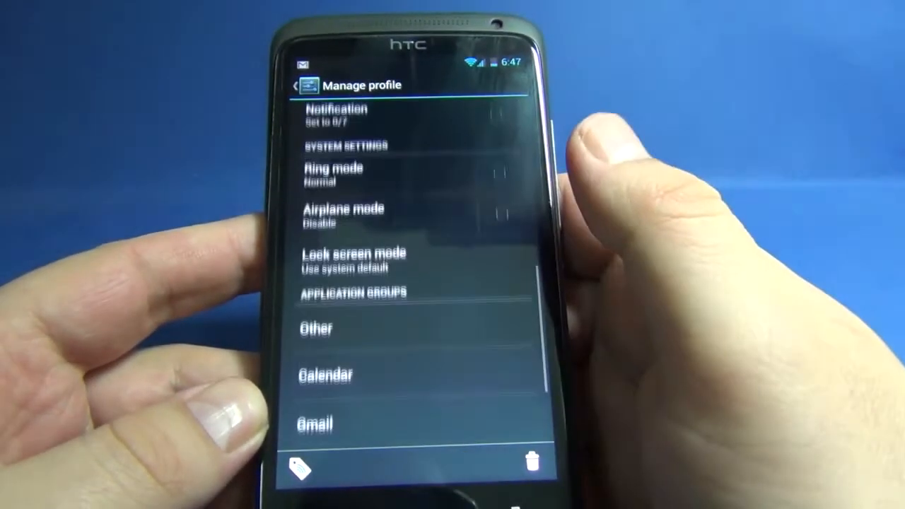
pyautogui.scroll(-3)
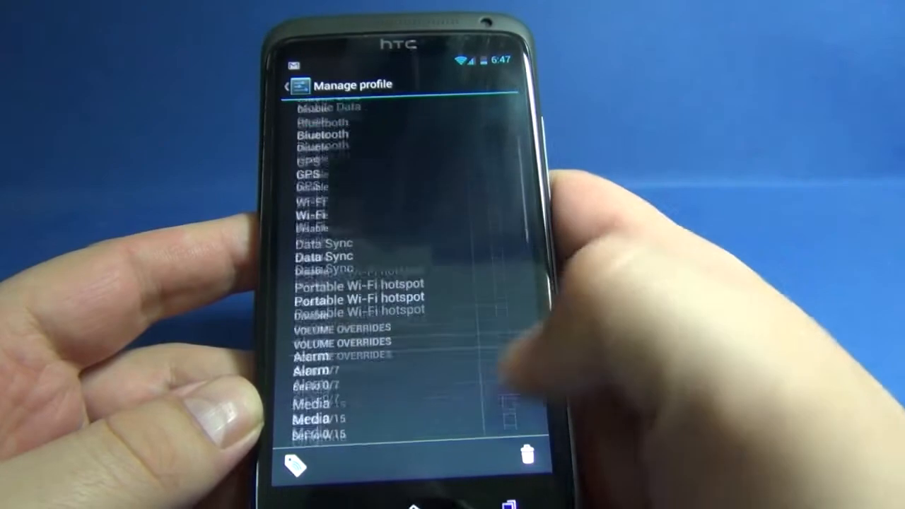
pyautogui.click(288, 85)
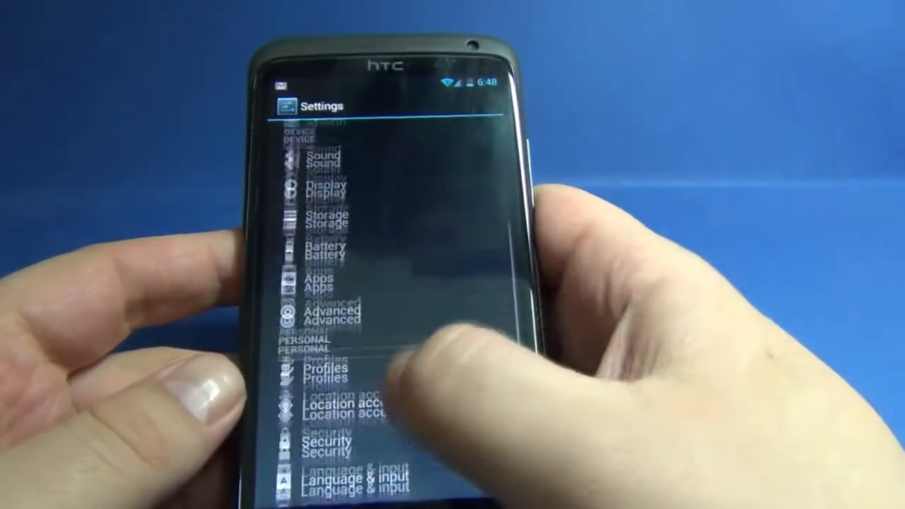
pyautogui.scroll(-3)
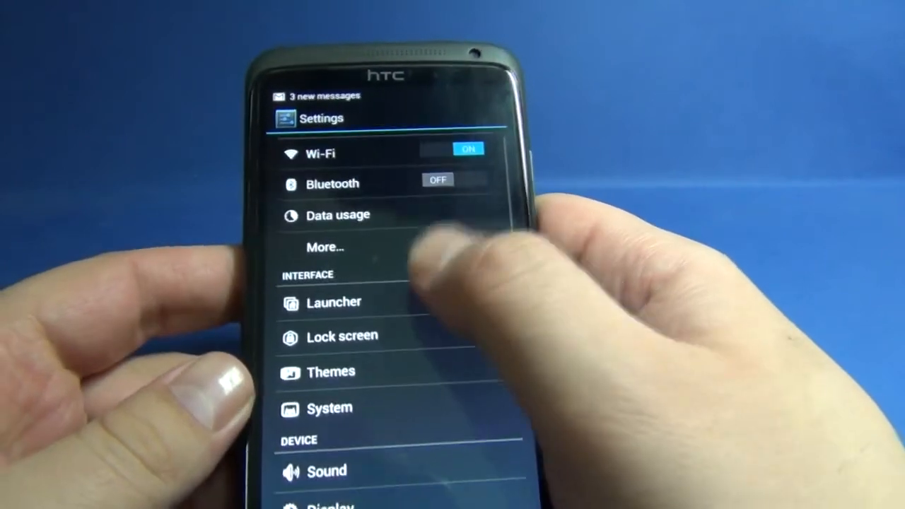
pyautogui.click(334, 302)
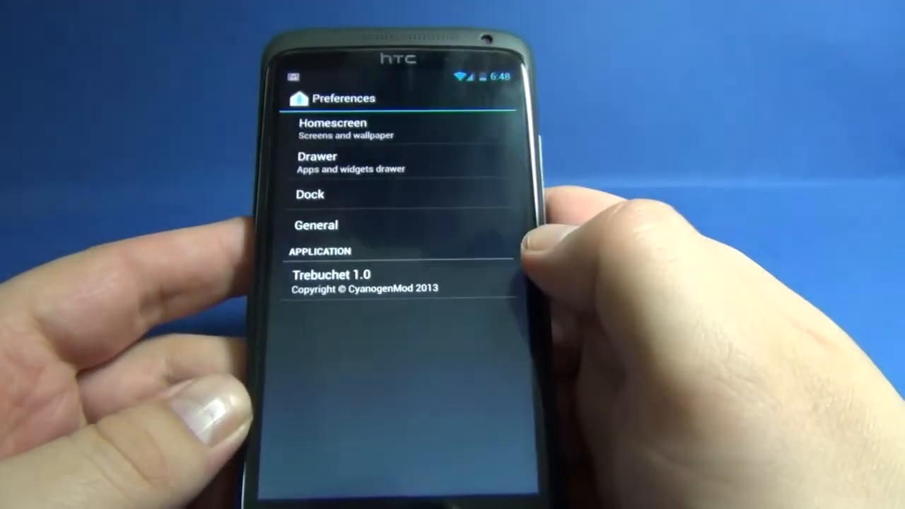
pyautogui.click(335, 128)
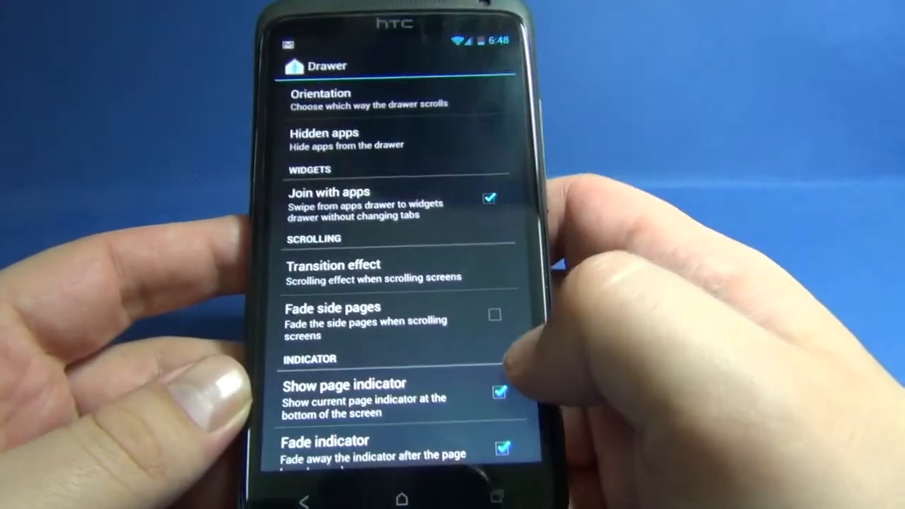
pyautogui.click(346, 393)
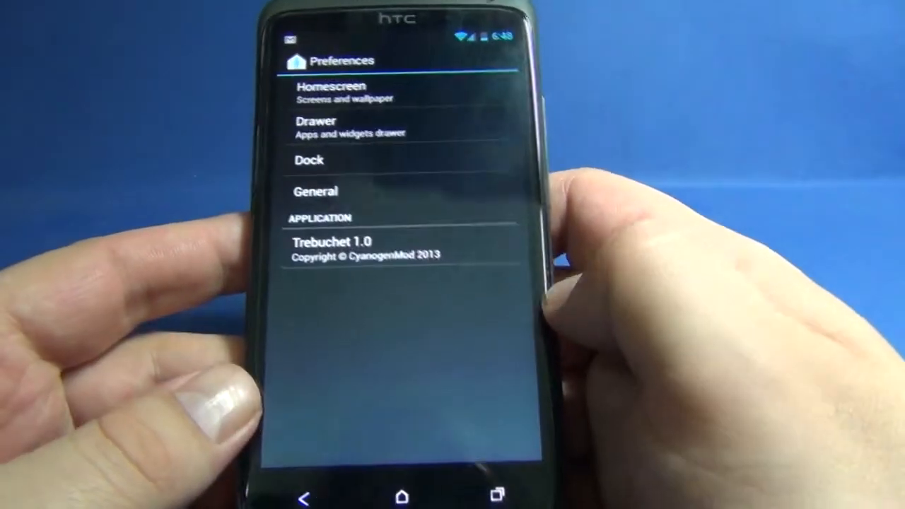
pyautogui.click(308, 160)
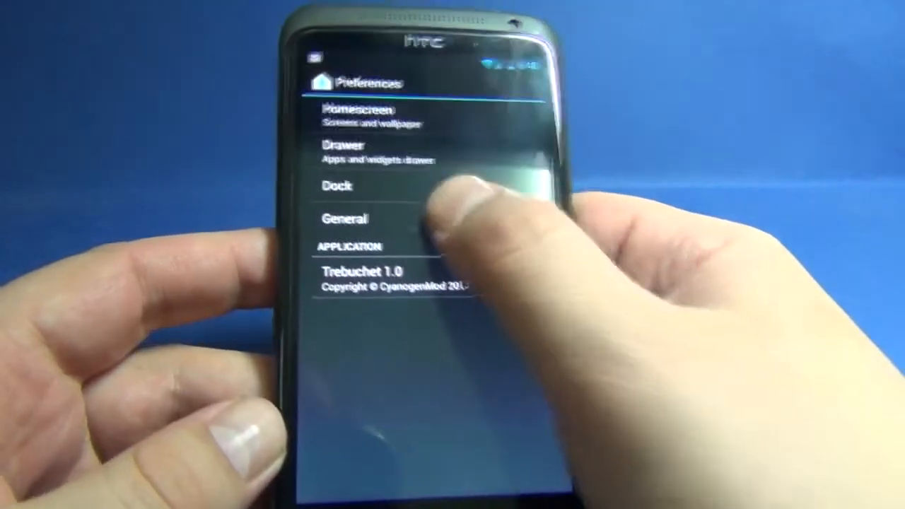
pyautogui.click(345, 218)
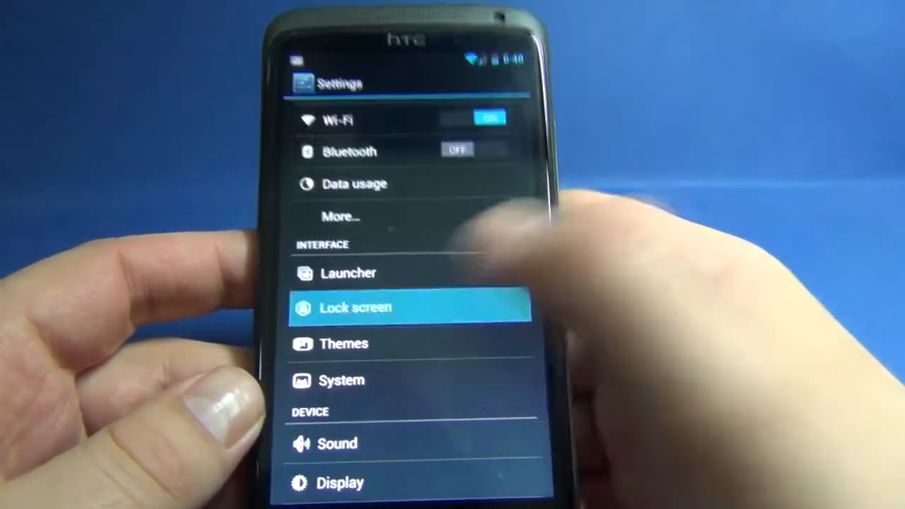
# Step: Browse Lock screen and its Screen security options unchanged, then back out to the main list
pyautogui.click(356, 308)
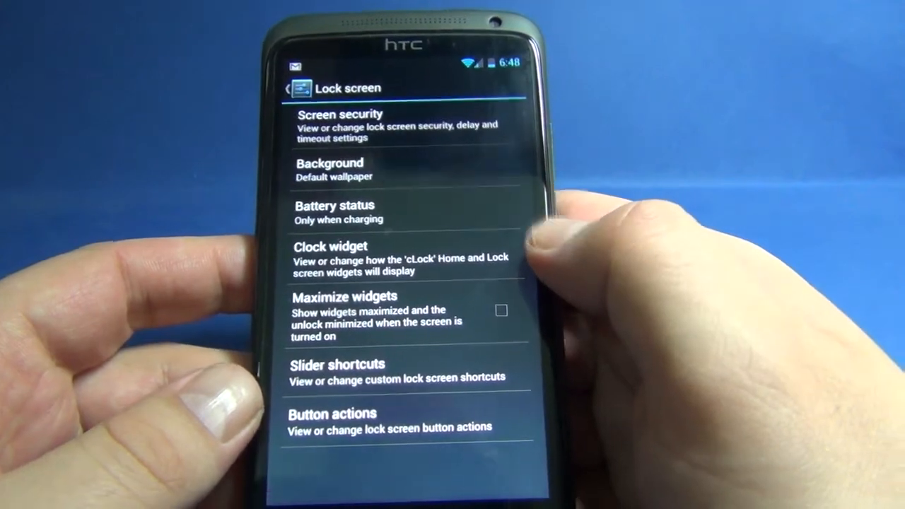
pyautogui.click(339, 125)
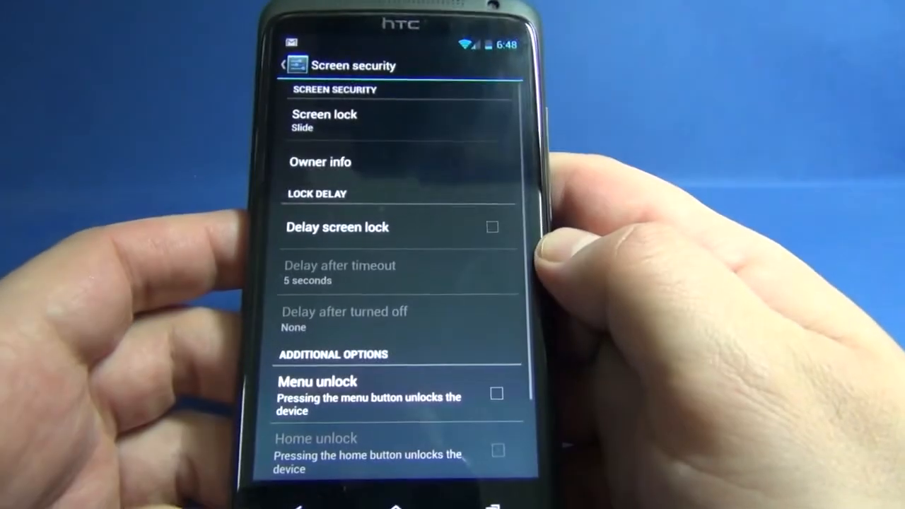
pyautogui.click(283, 65)
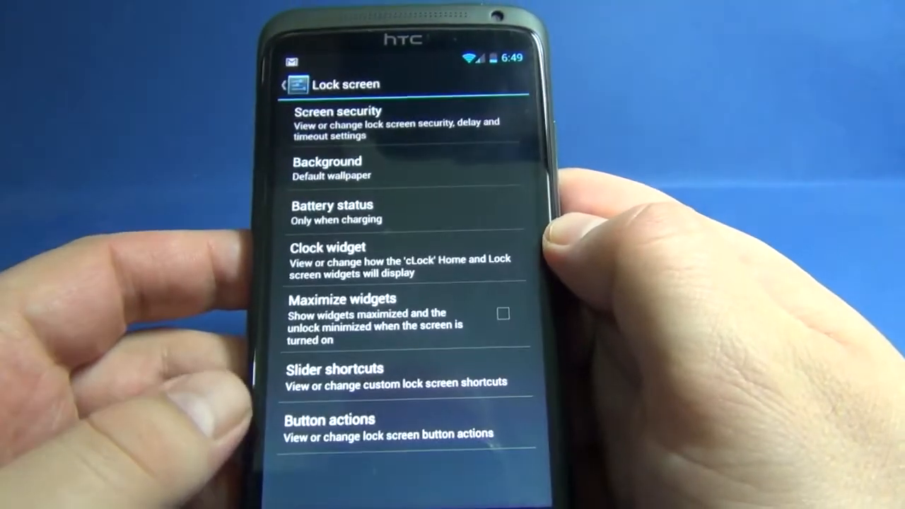
pyautogui.click(331, 213)
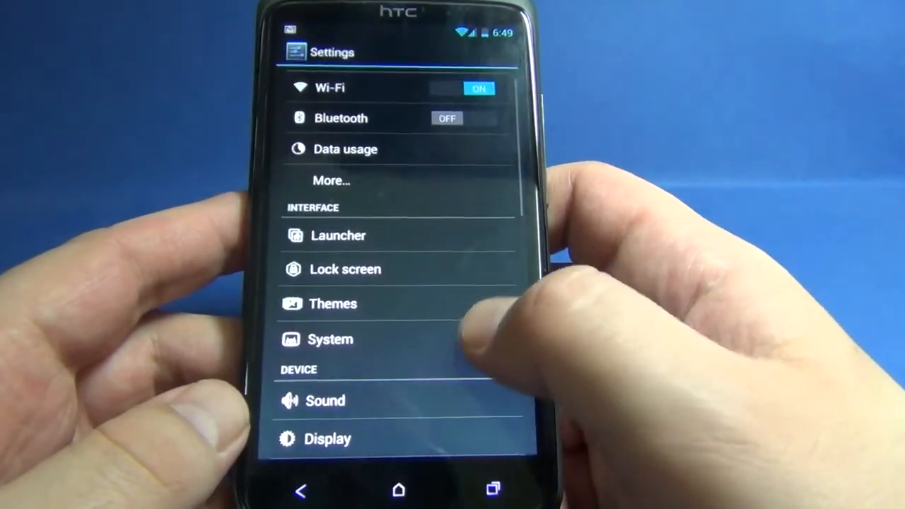
# Step: Browse System's Quick Settings panel options and dynamic tiles list, then return to System
pyautogui.click(330, 340)
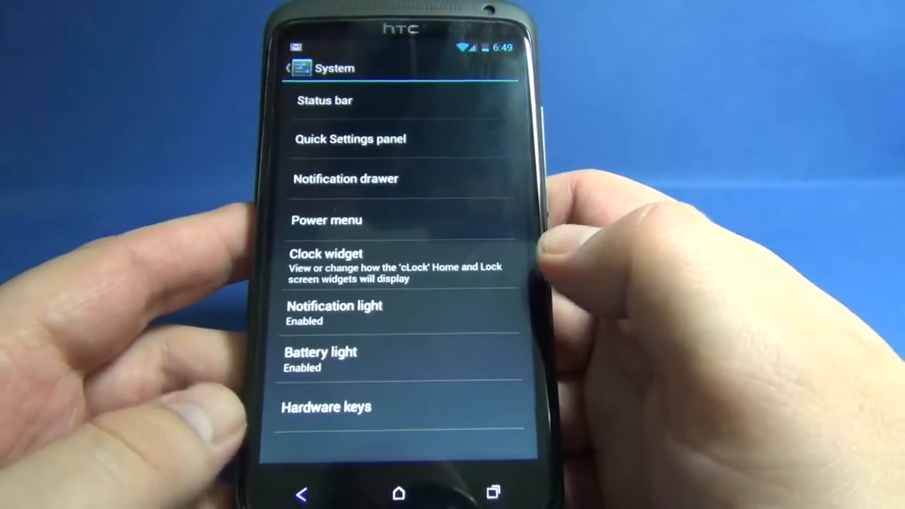
pyautogui.click(325, 99)
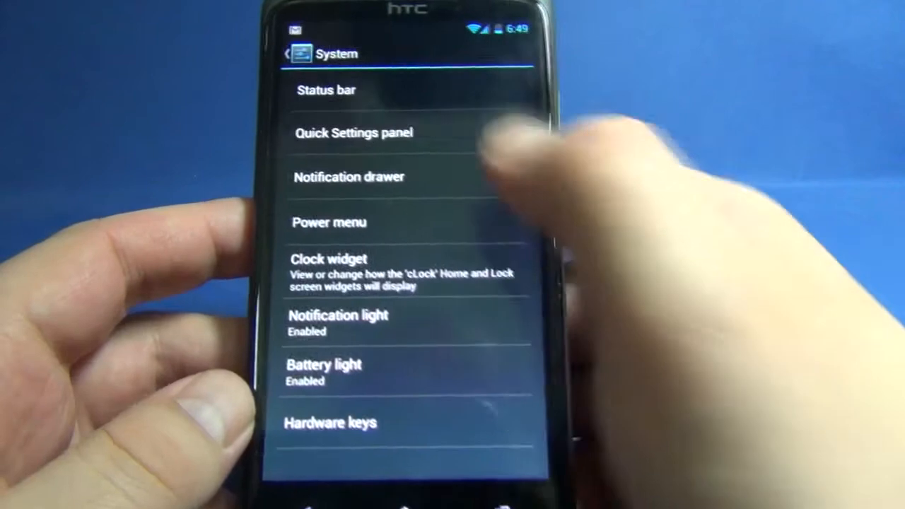
pyautogui.click(354, 133)
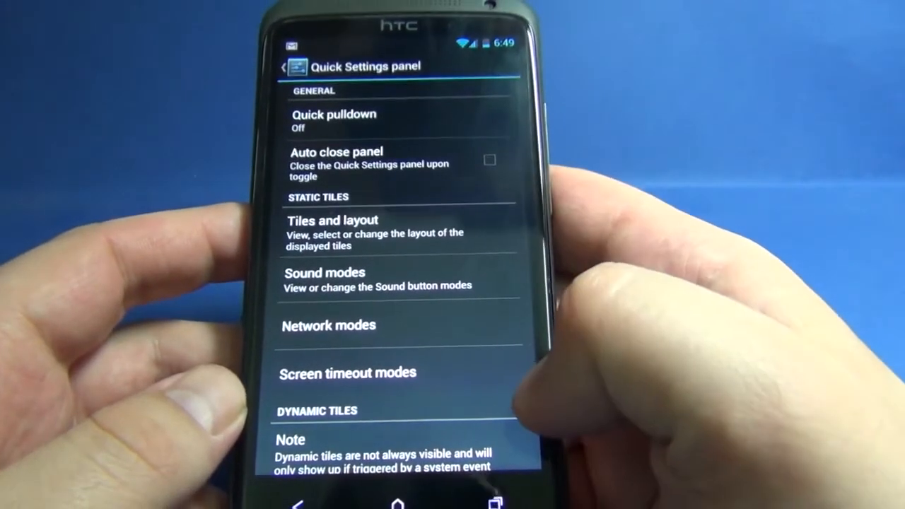
pyautogui.scroll(-3)
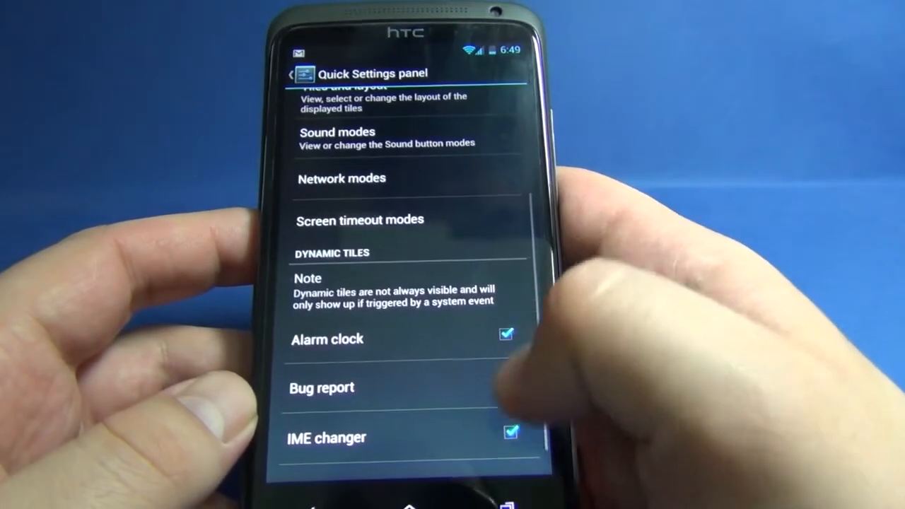
pyautogui.scroll(-3)
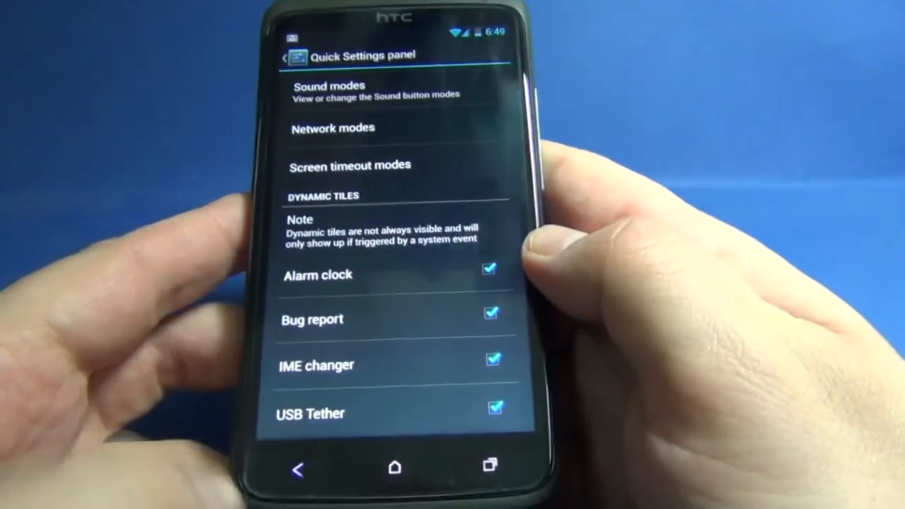
pyautogui.click(297, 470)
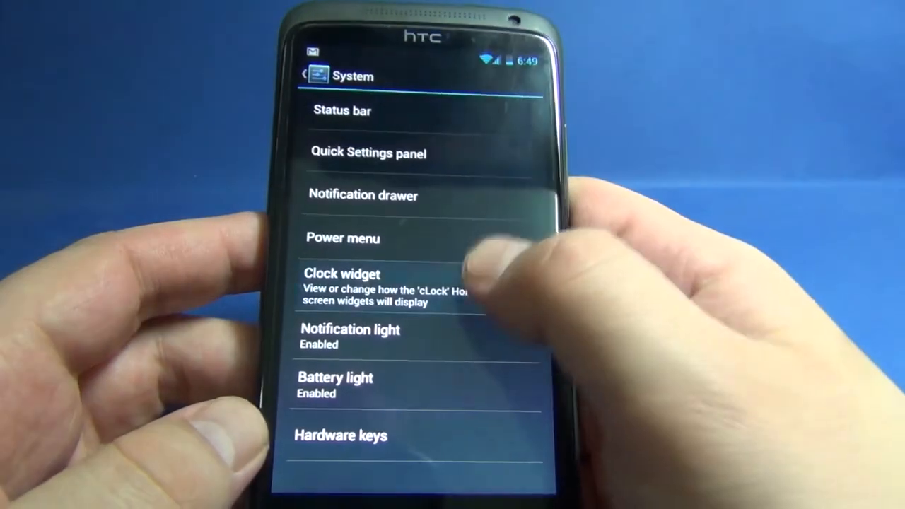
# Step: Check the Notification light settings under System, then head back to the home screen
pyautogui.click(343, 274)
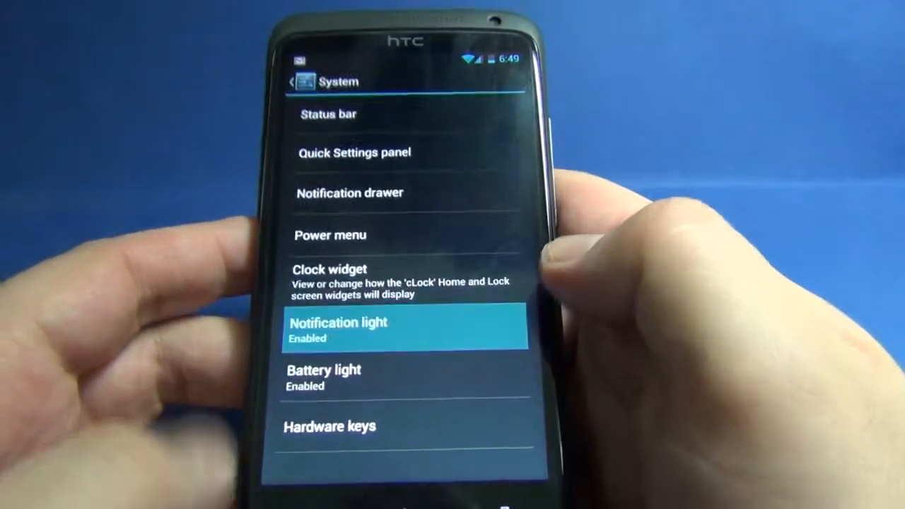
pyautogui.click(323, 376)
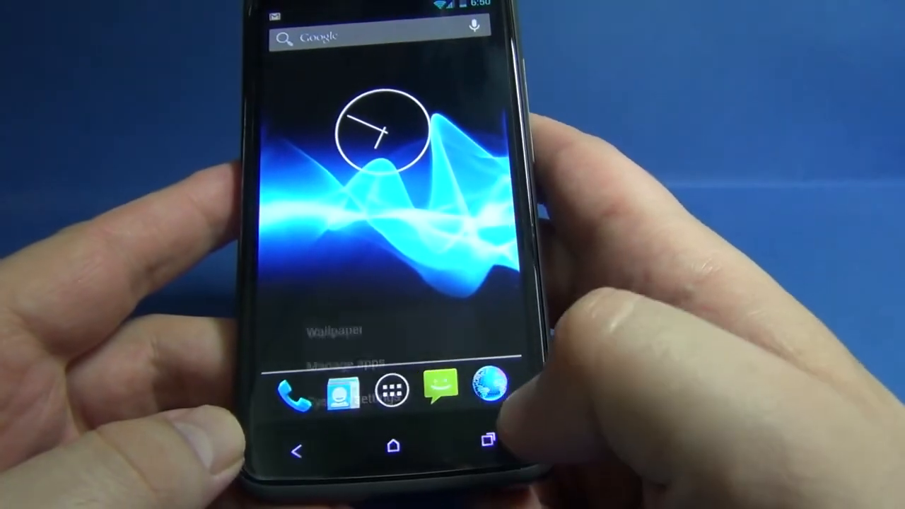
# Step: Launch Trickster MOD and move from INFO to the GENERAL tab showing tripndroid, 102000–1500000
pyautogui.click(393, 389)
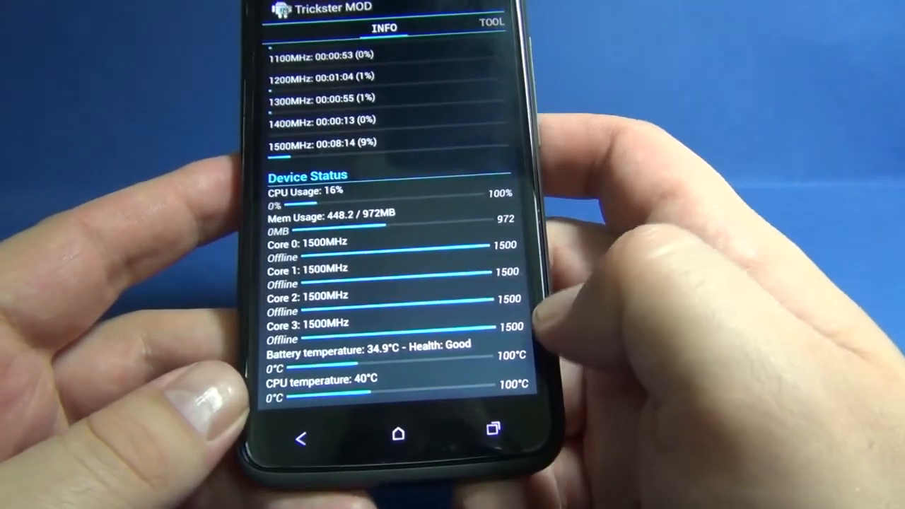
pyautogui.click(491, 22)
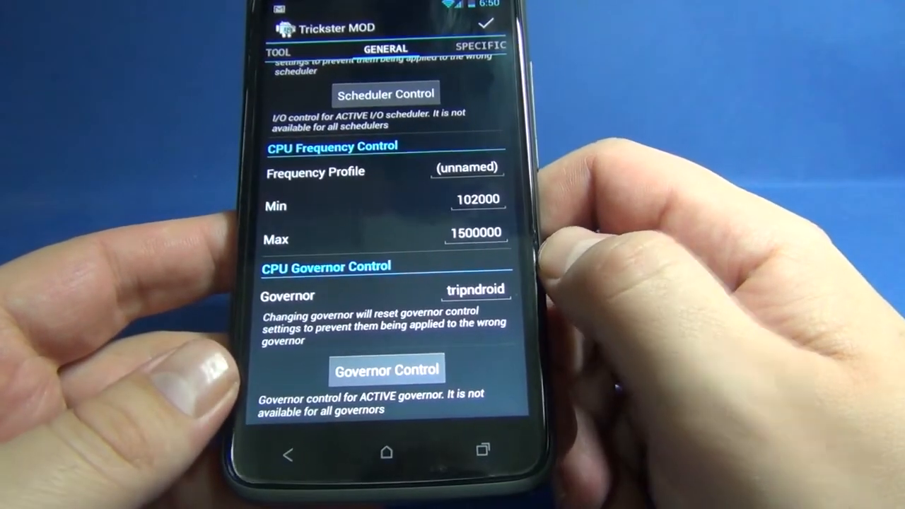
# Step: Keep tripndroid as governor, view the SPECIFIC tab's Smart Dimmer on, then exit to the app drawer
pyautogui.click(475, 289)
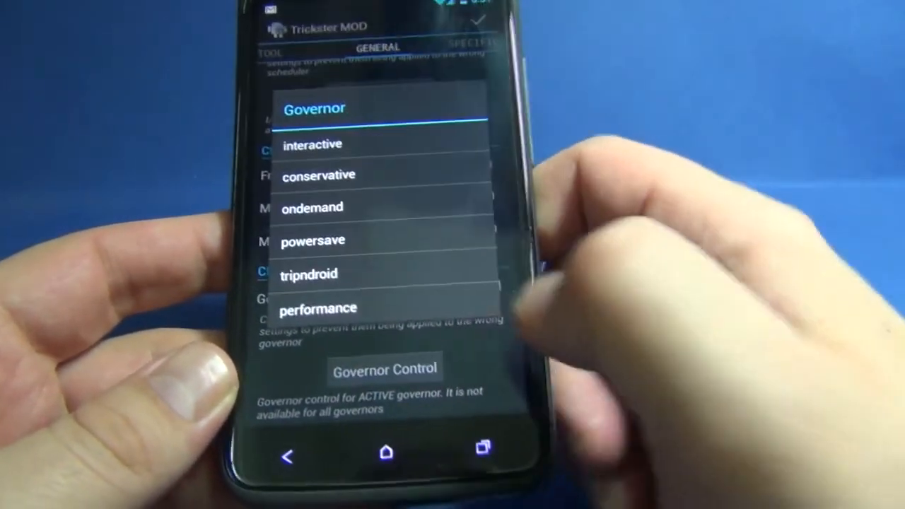
pyautogui.click(309, 274)
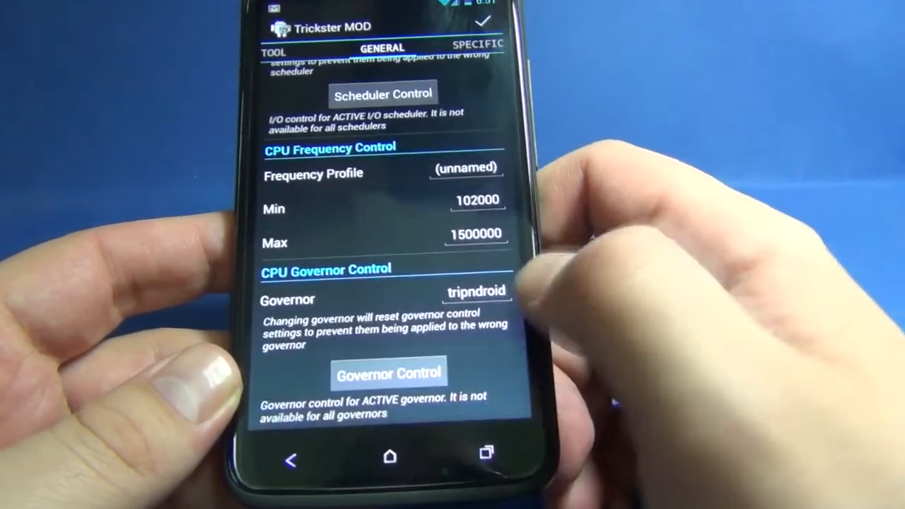
pyautogui.click(478, 44)
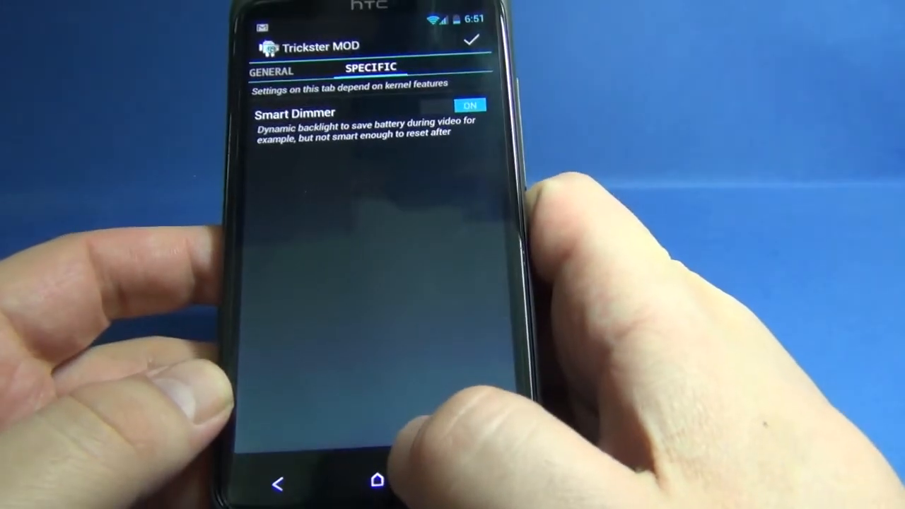
pyautogui.click(376, 481)
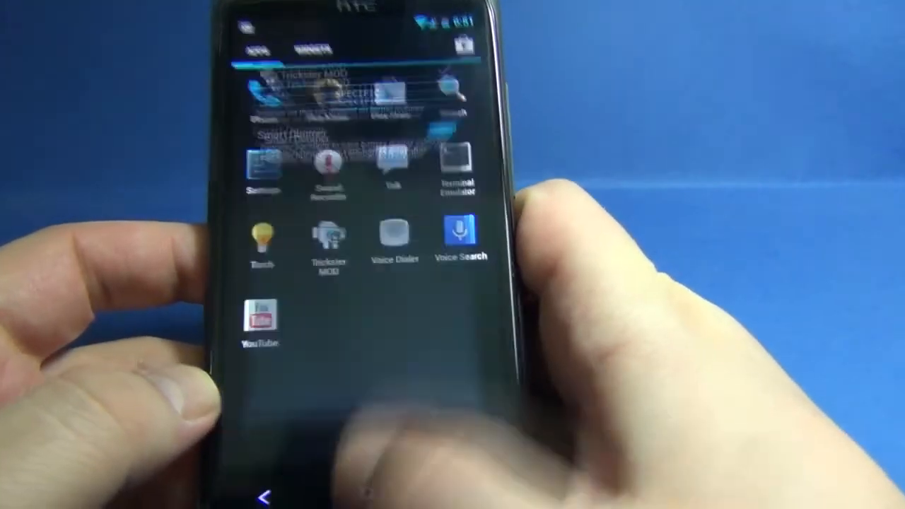